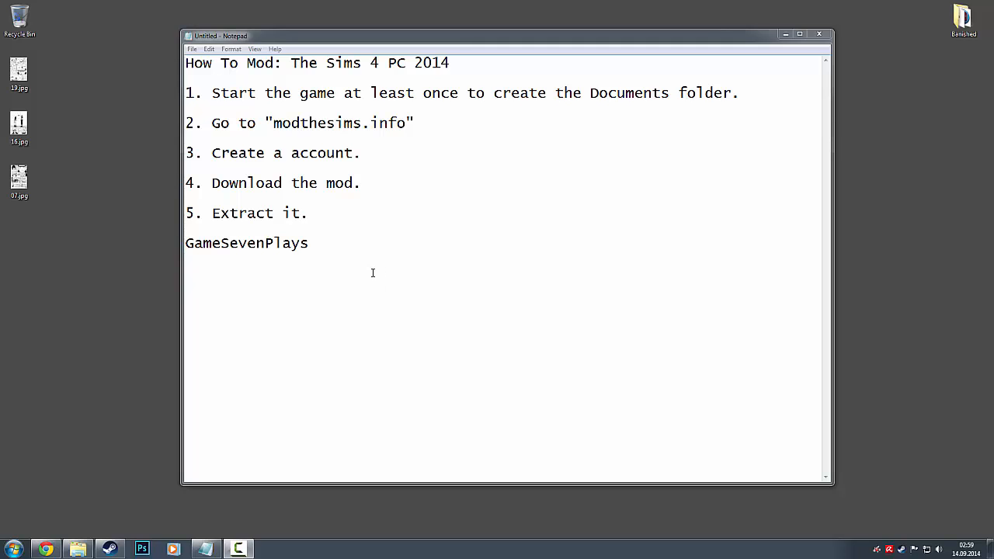
Review the 'How To Mod: The Sims 4 PC 2014' guide in Notepad and bring up the Documents library
left_click(191, 48)
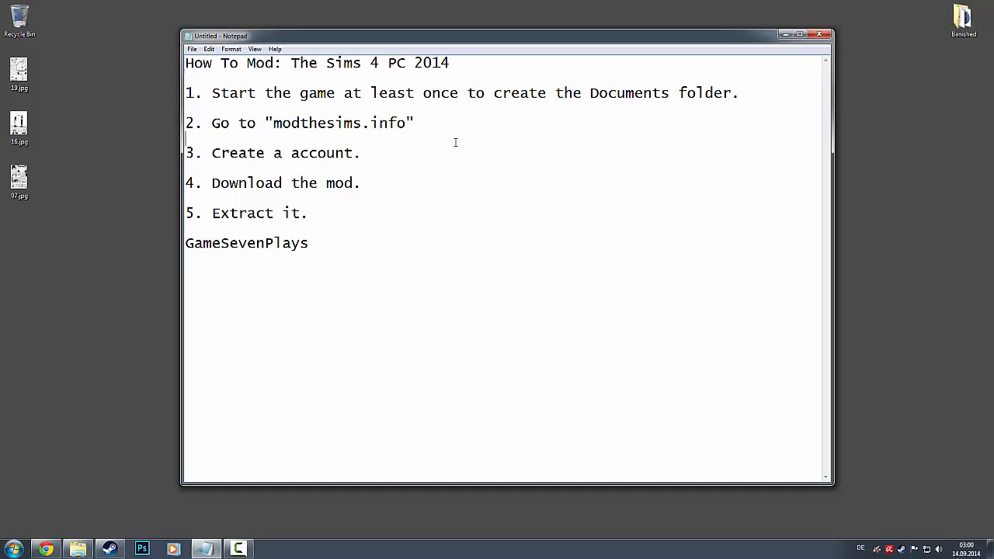
mouse_move(213, 84)
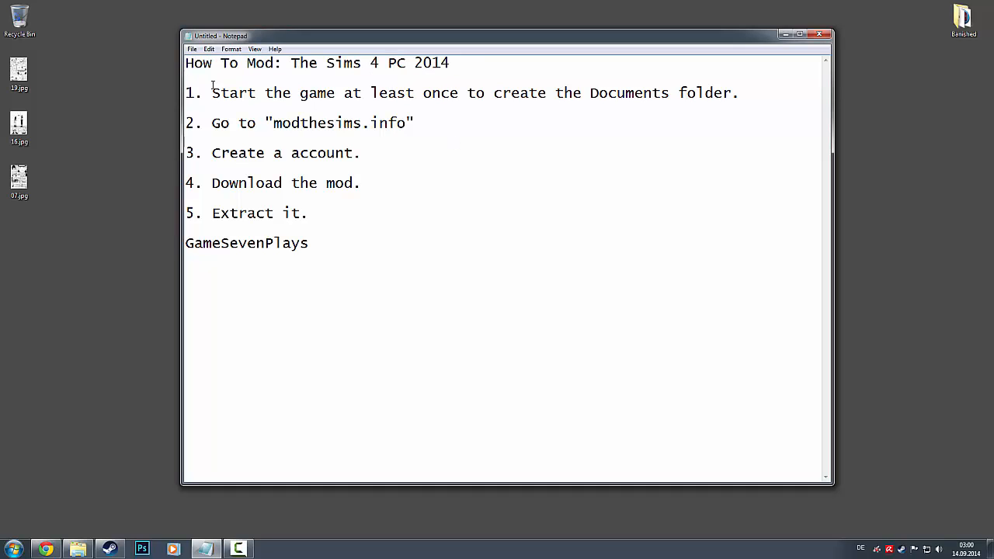
left_click_drag(211, 93, 739, 93)
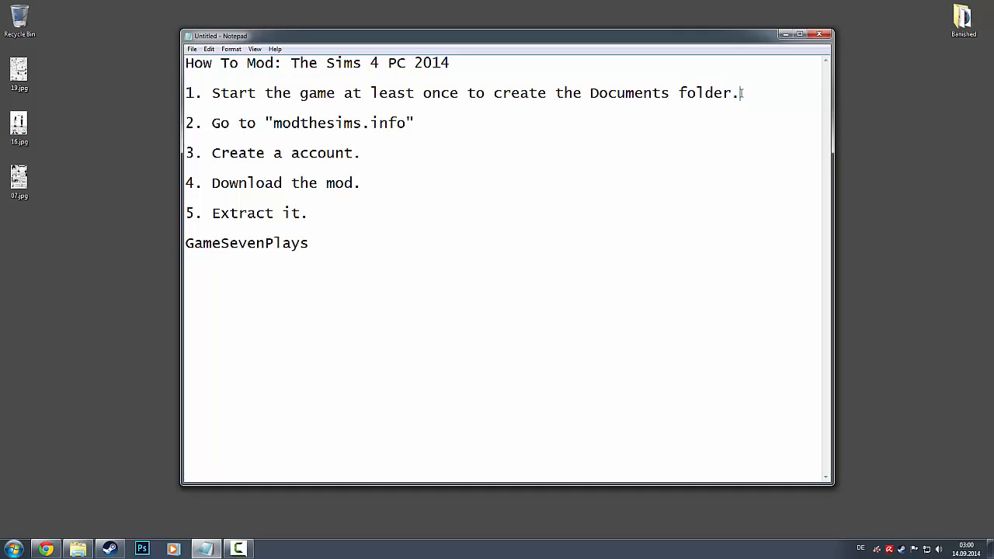
mouse_move(486, 137)
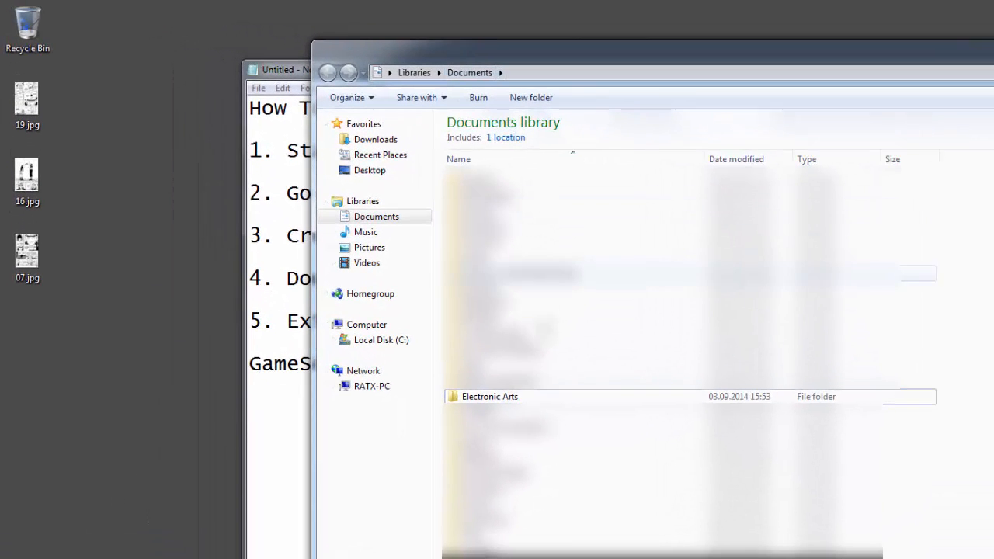
Navigate into Electronic Arts > The Sims 4 > Mods to reach the Mods folder
left_click(491, 396)
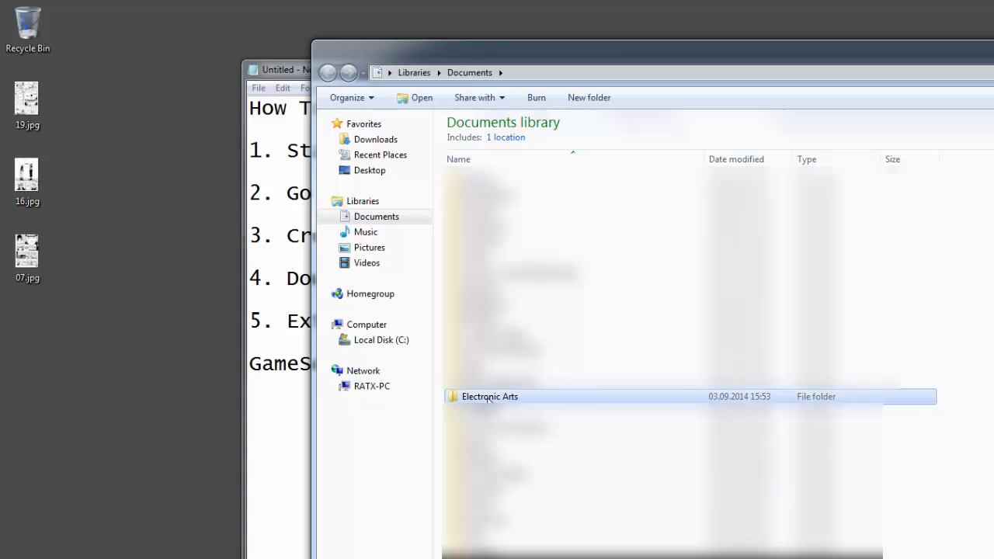
double_click(489, 396)
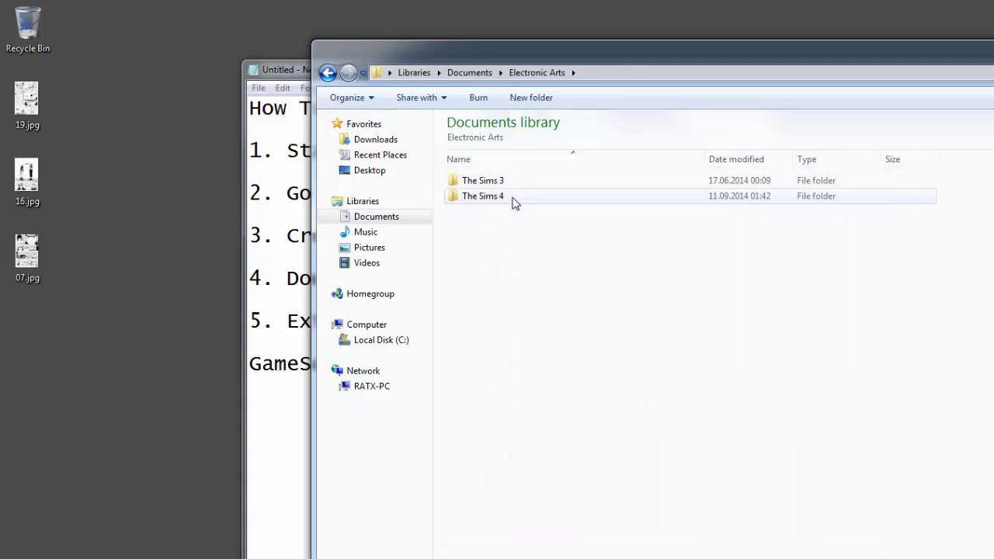
double_click(481, 196)
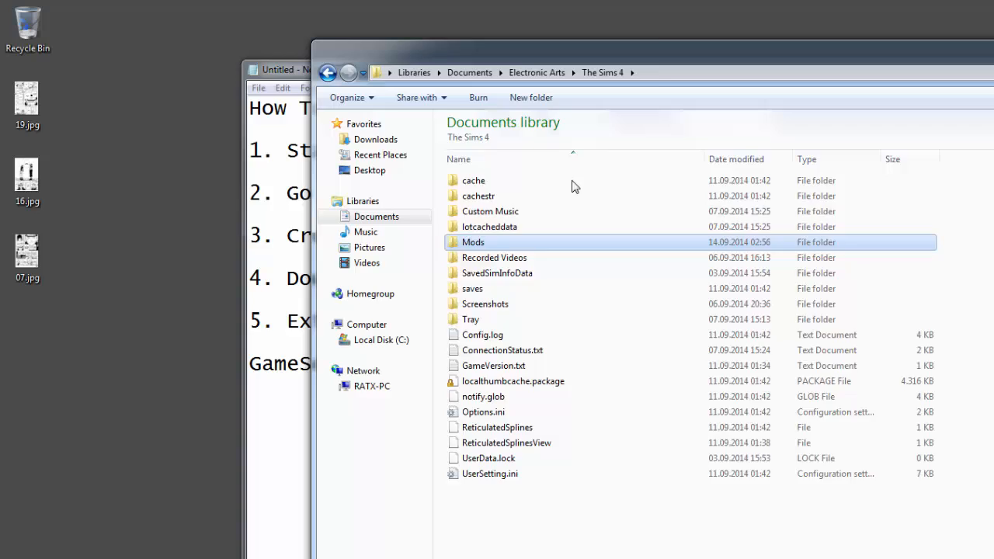
double_click(472, 242)
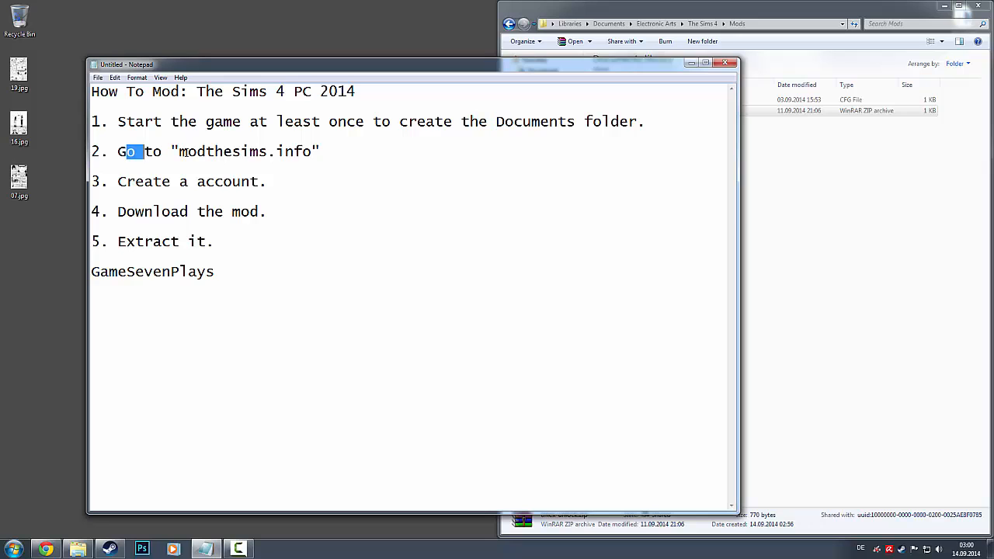
Browse the Mod The Sims Latest Downloads list down toward the Unlock All Build/Buy Content Cheat Add-on
left_click_drag(134, 152, 310, 152)
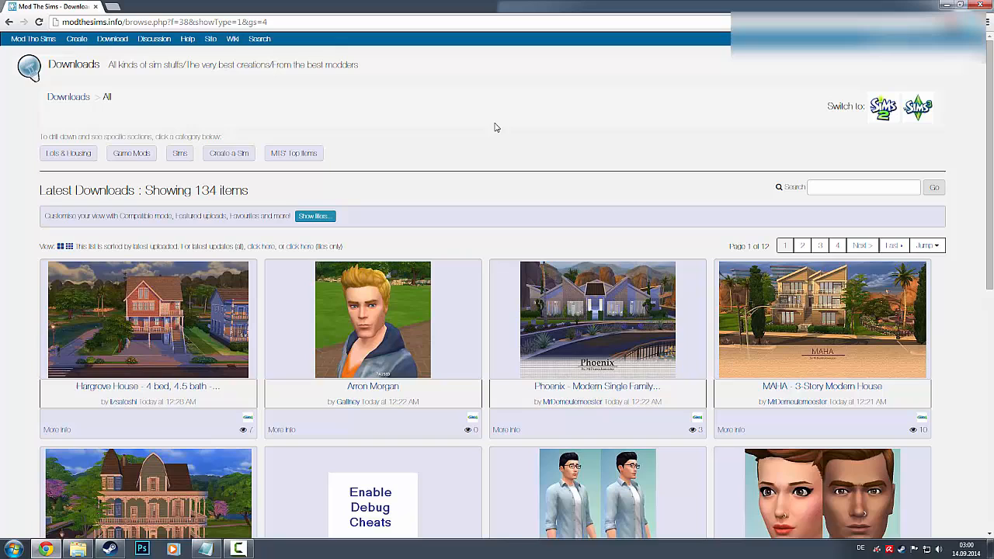
mouse_move(162, 270)
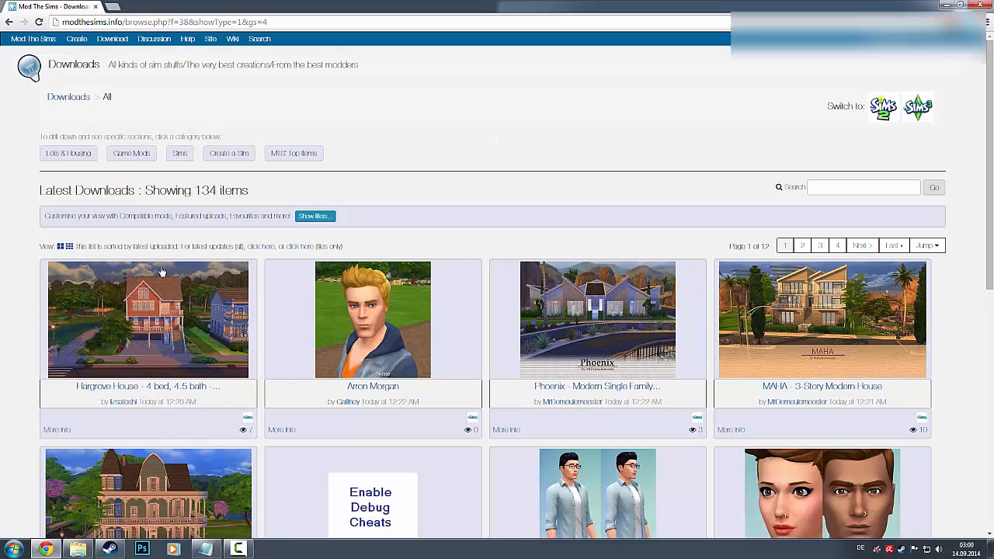
left_click(111, 39)
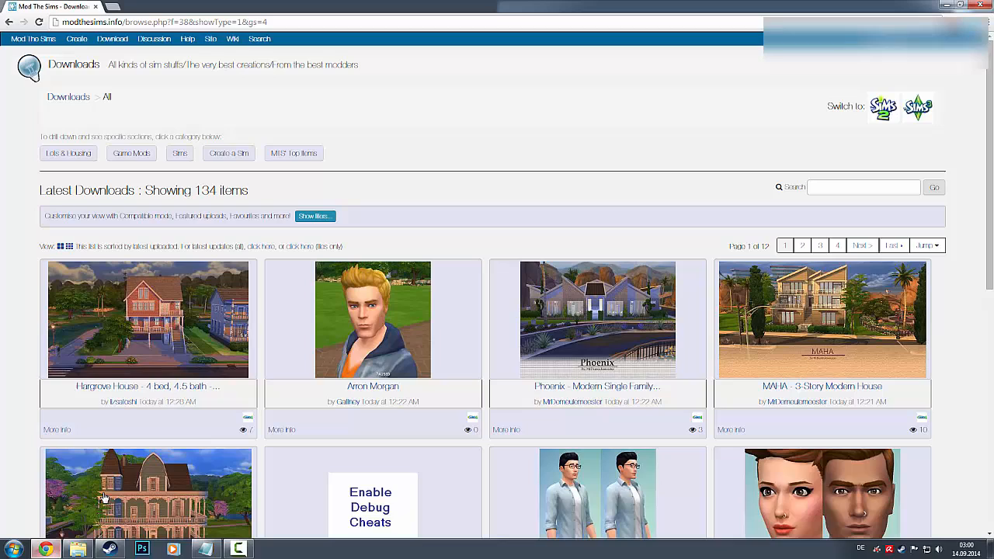
mouse_move(347, 193)
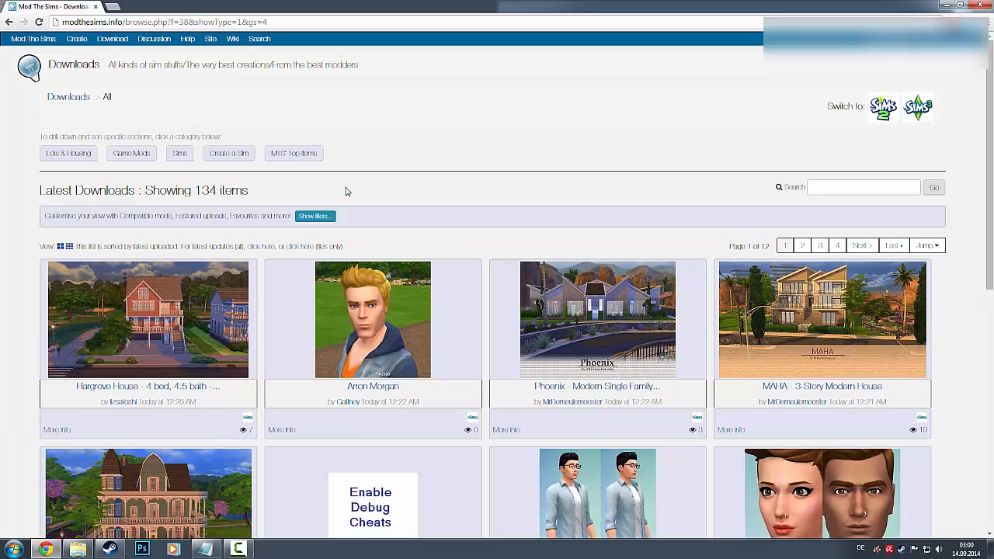
scroll("down", 3)
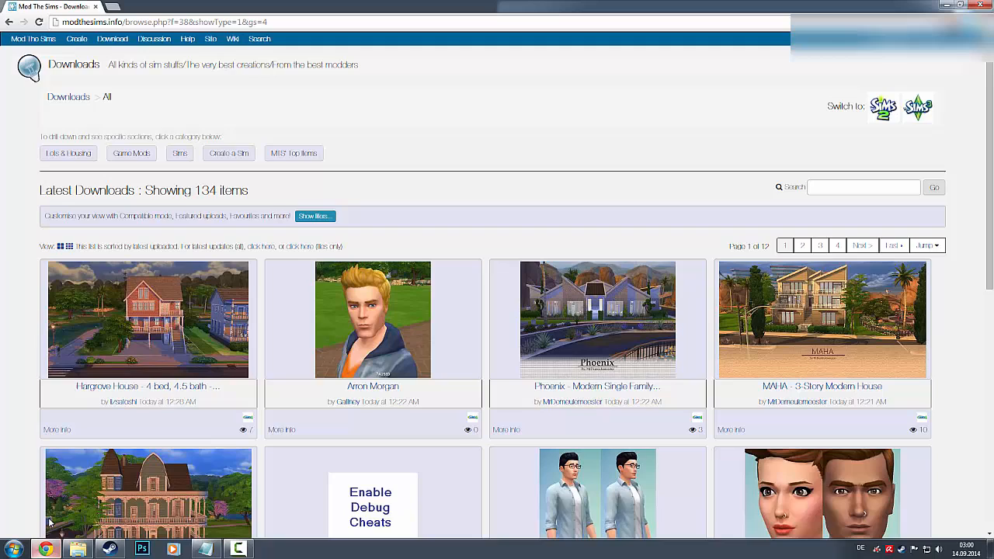
scroll("down", 3)
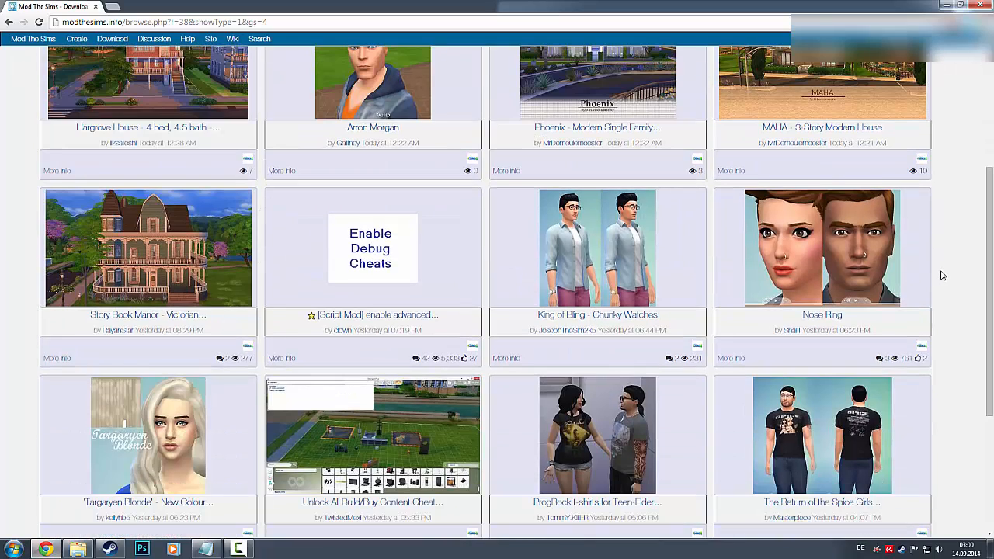
mouse_move(957, 320)
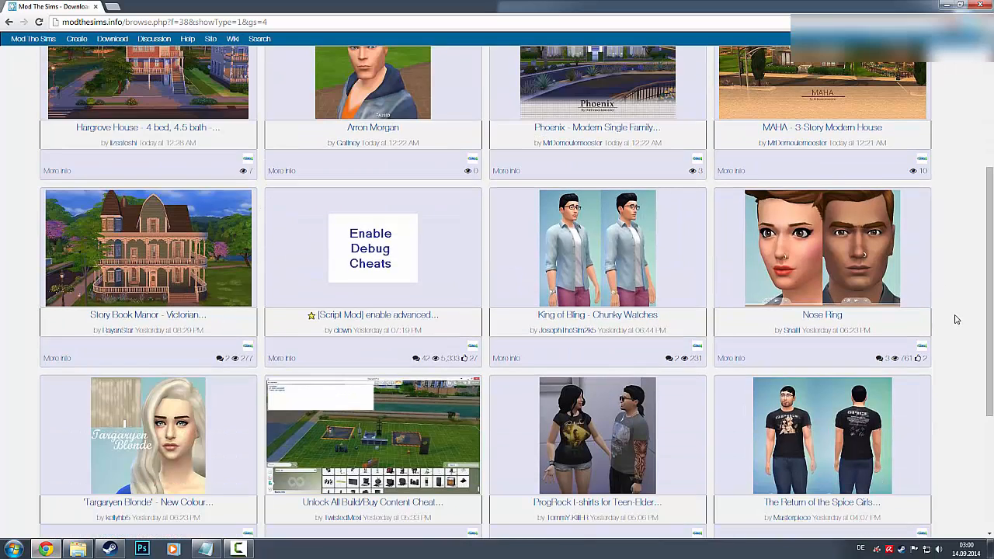
scroll("down", 3)
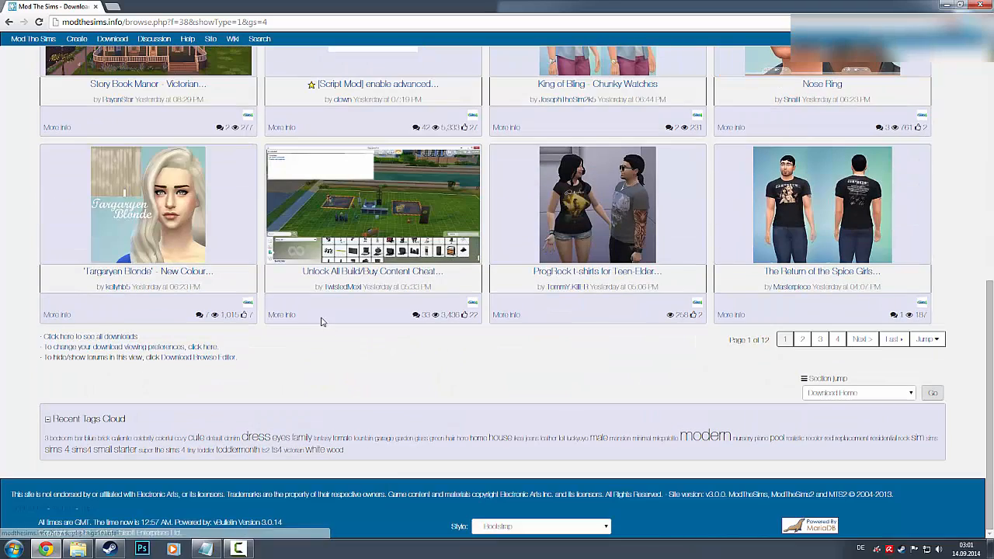
mouse_move(373, 270)
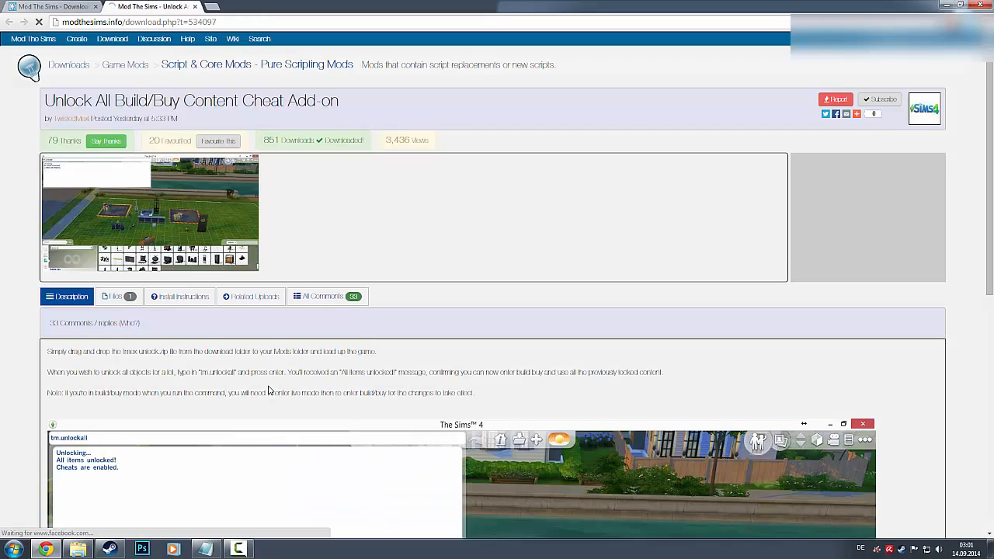
Read the add-on description and show its downloadable files
scroll("down", 3)
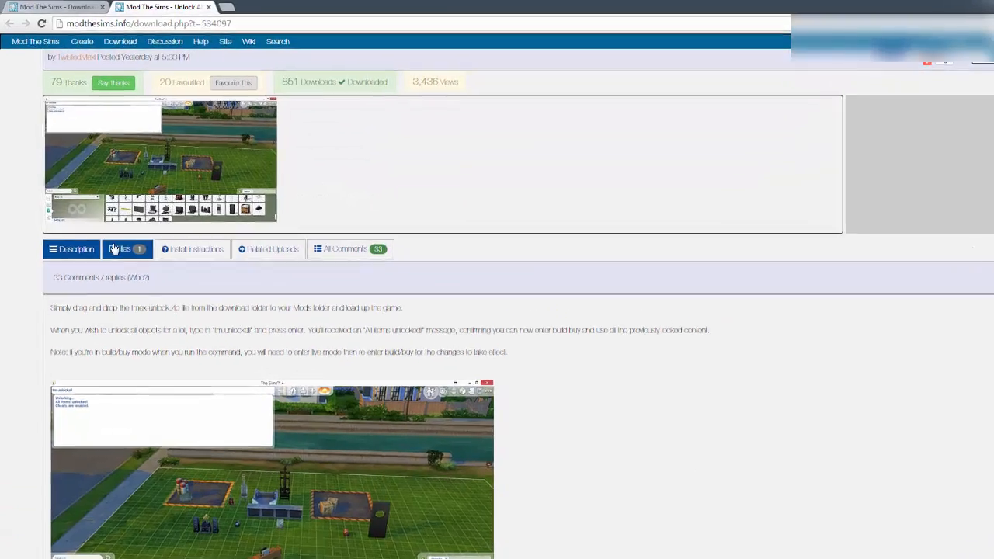
left_click(127, 249)
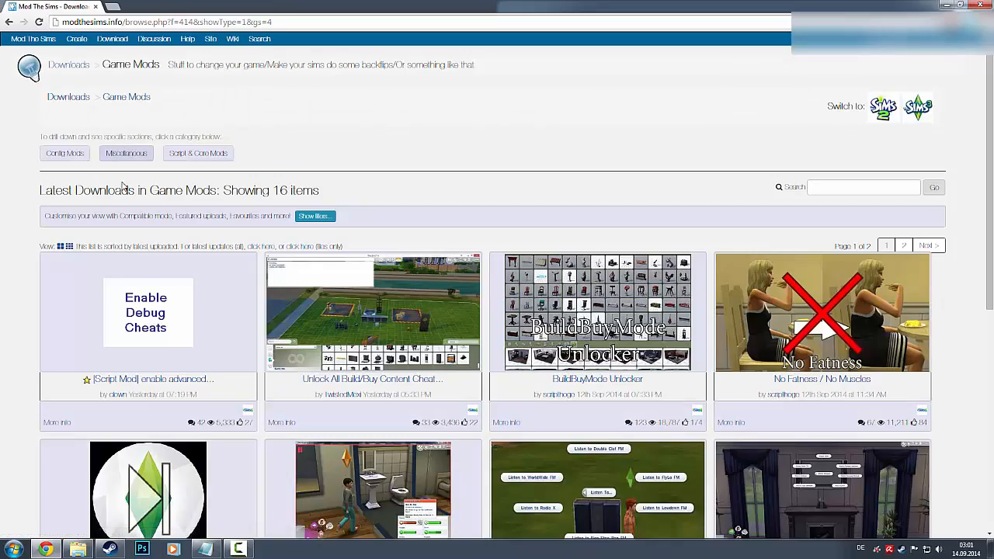
View the Enable Debug Cheats script mod page, then reveal the Mods folder window
left_click(152, 378)
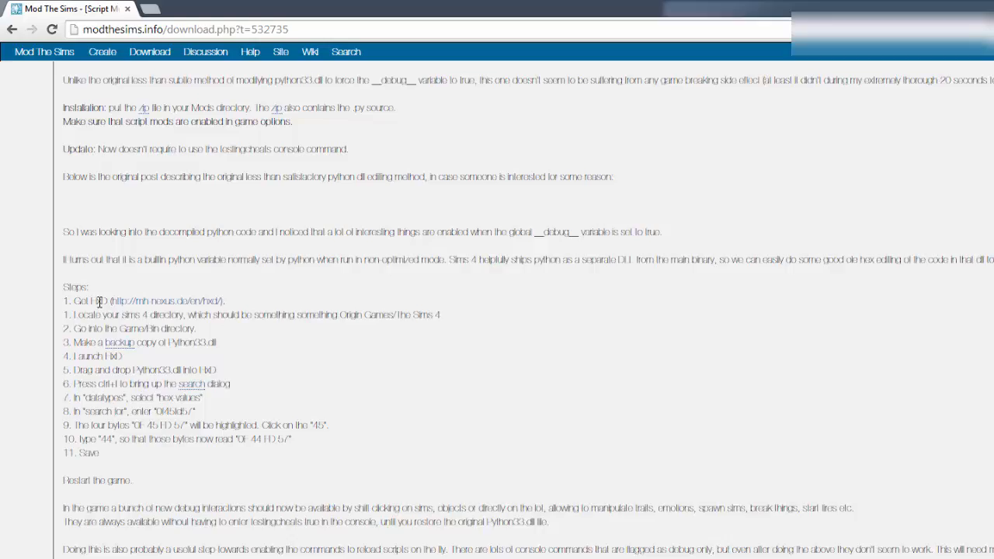
left_click_drag(63, 302, 101, 463)
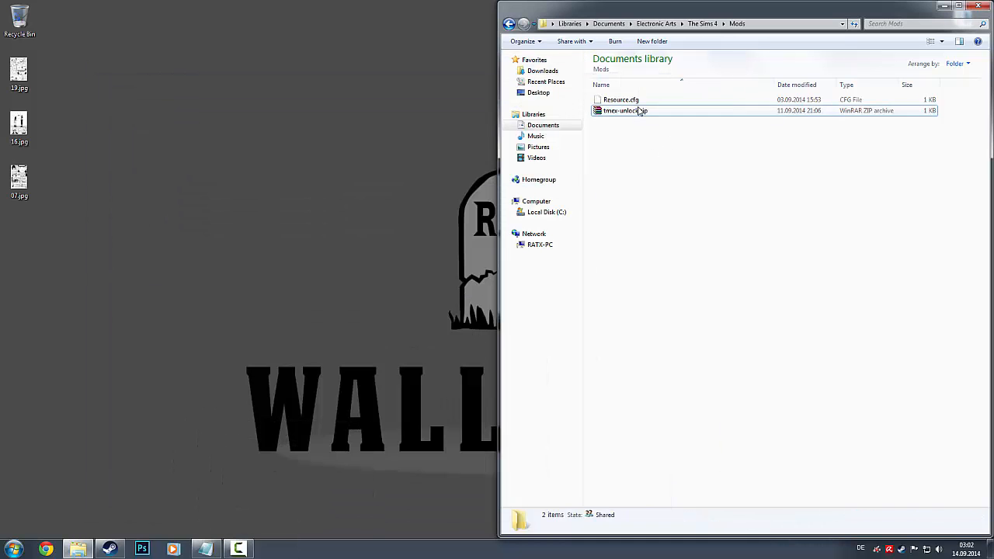
Look inside the tmex-unlock archive, then briefly visit and close Control Panel
double_click(624, 111)
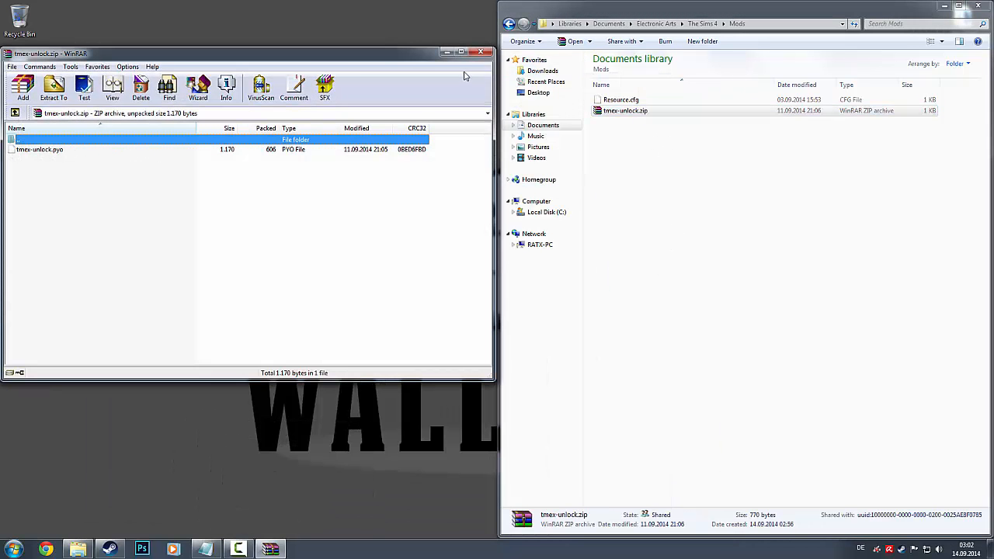
left_click_drag(233, 53, 341, 144)
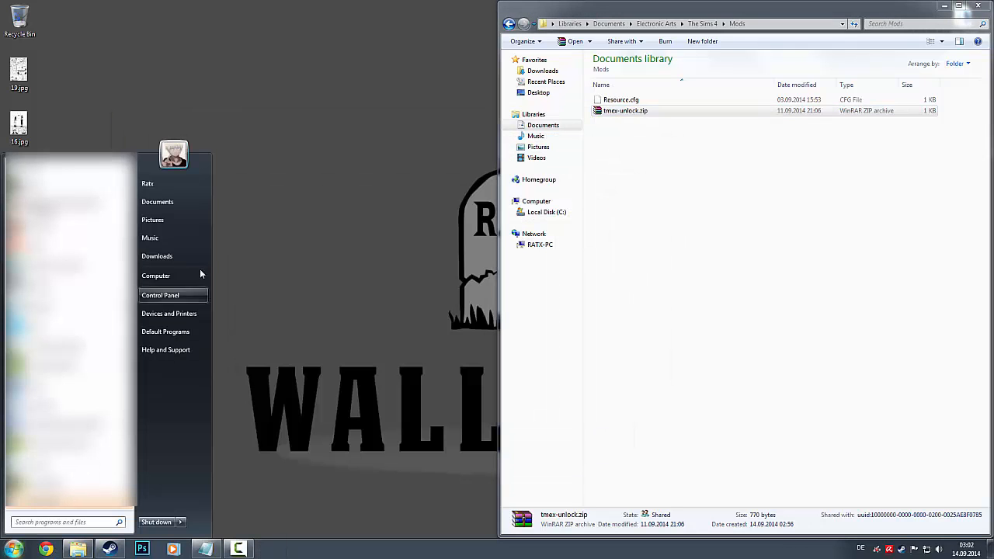
left_click(160, 295)
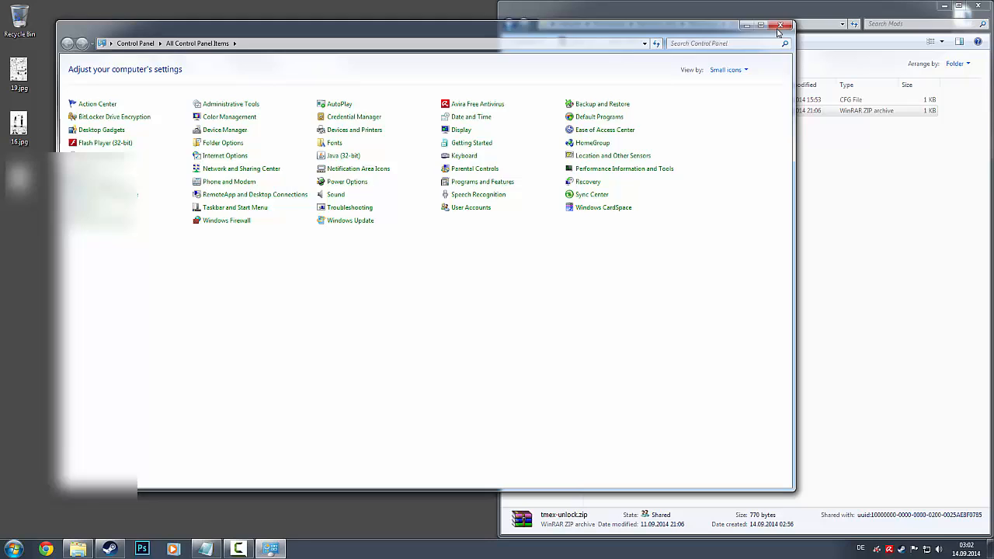
left_click(783, 25)
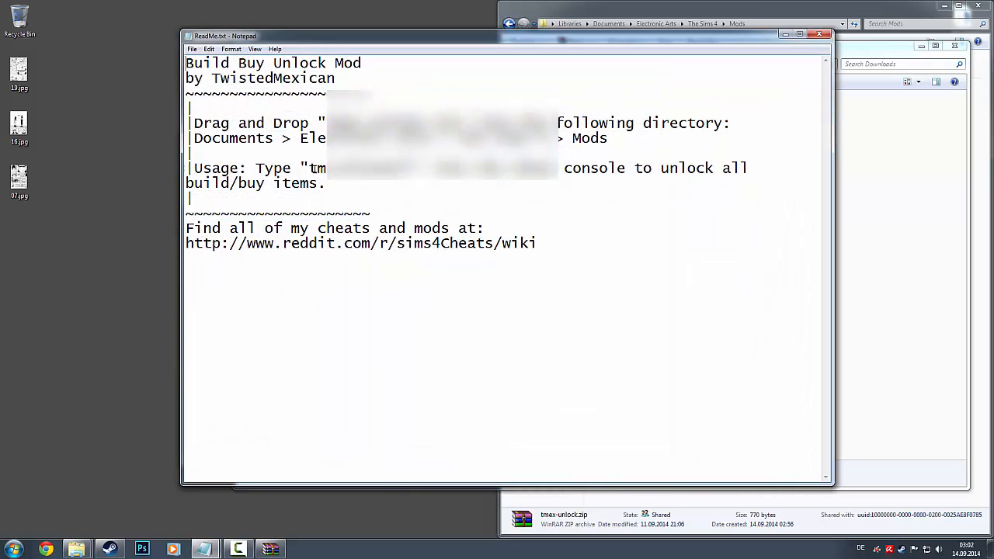
double_click(351, 167)
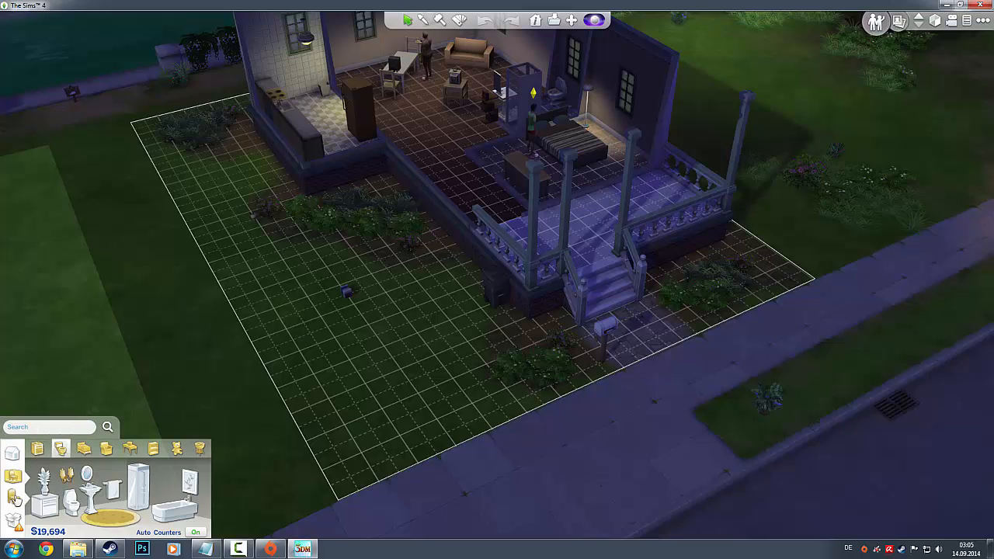
Check the Comfort seating in build mode, which lists only five chairs, before leaving build mode
left_click(13, 497)
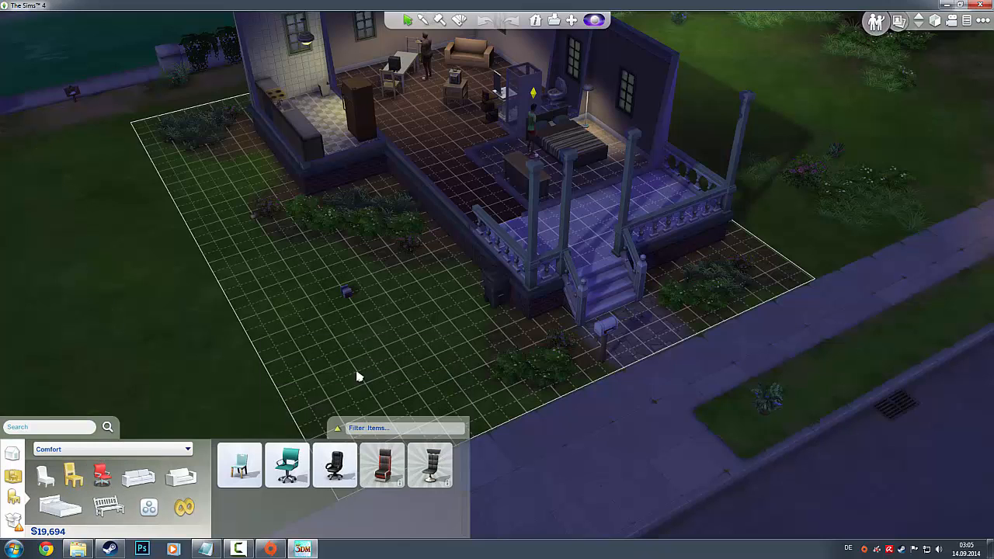
mouse_move(888, 21)
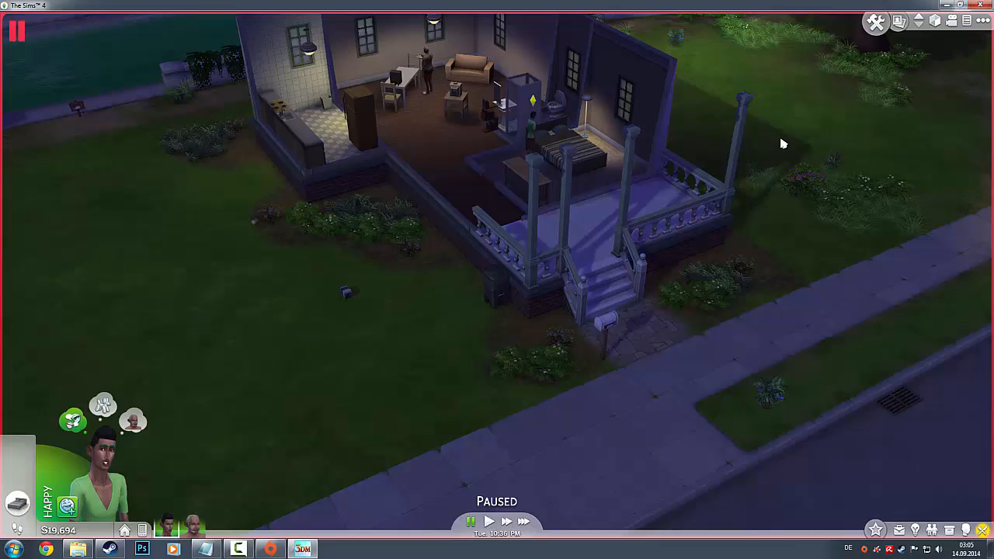
type("tm.")
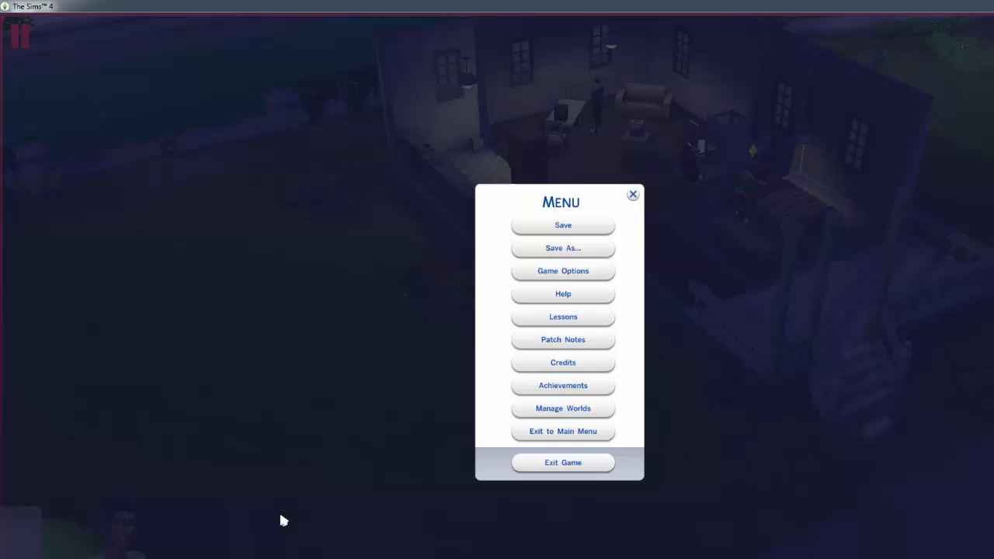
left_click(563, 270)
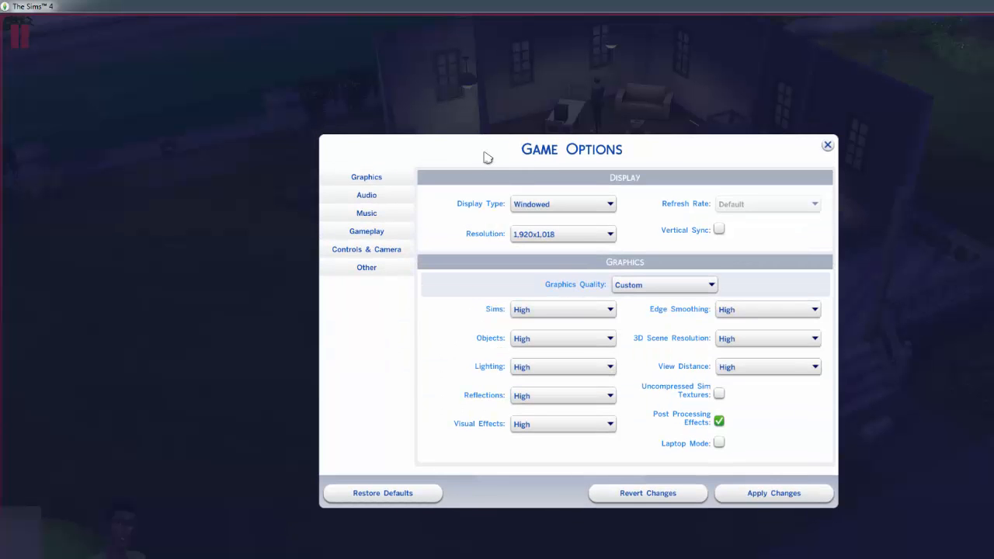
mouse_move(565, 334)
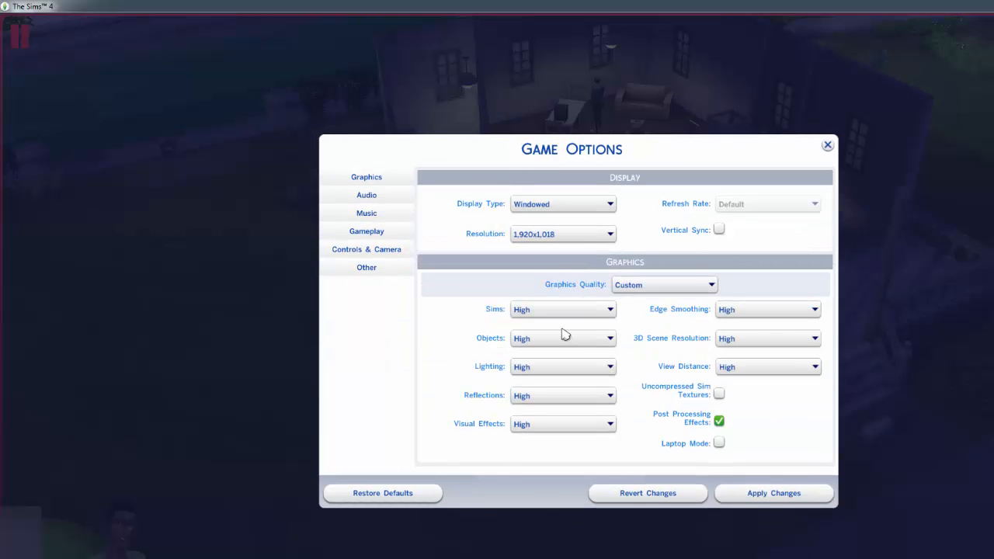
left_click(366, 267)
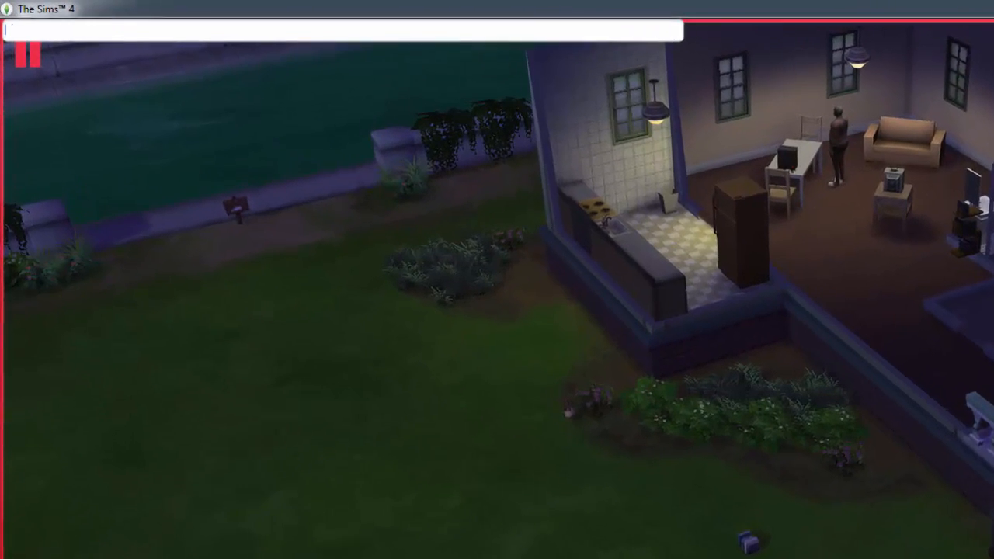
Enter 'testingcheats true' and the mod's 'tmex.unlockall' command in the cheat console
type("tel")
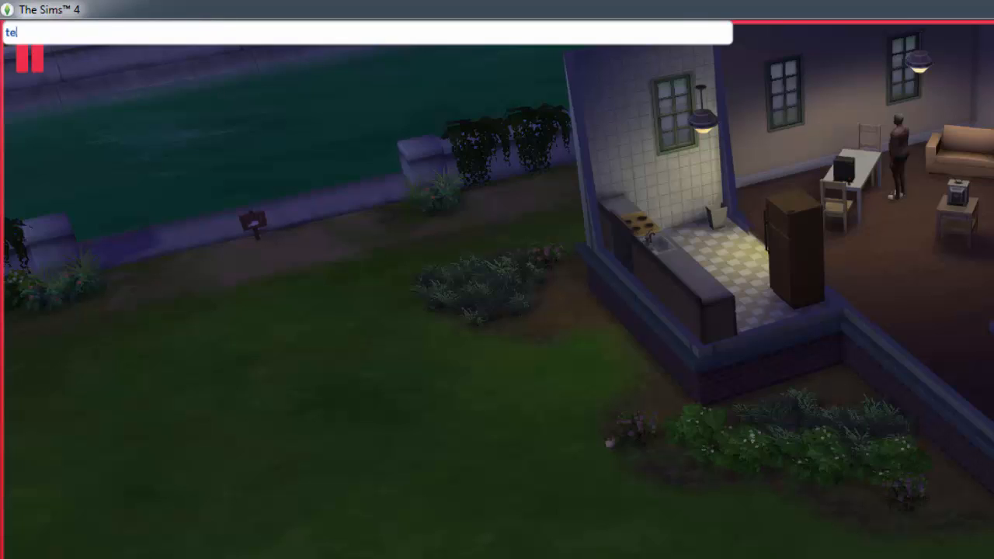
type("stingcheats")
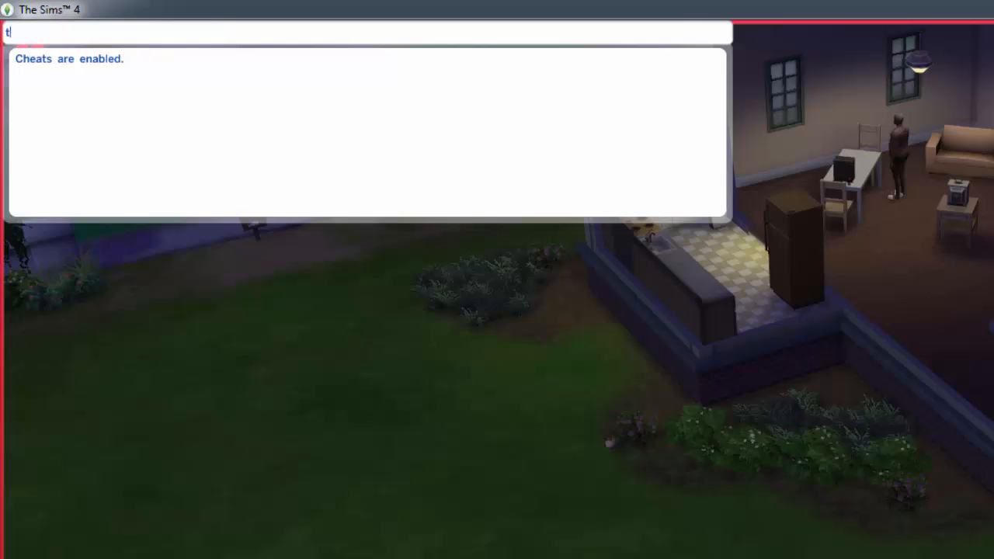
type("m.unlockallö")
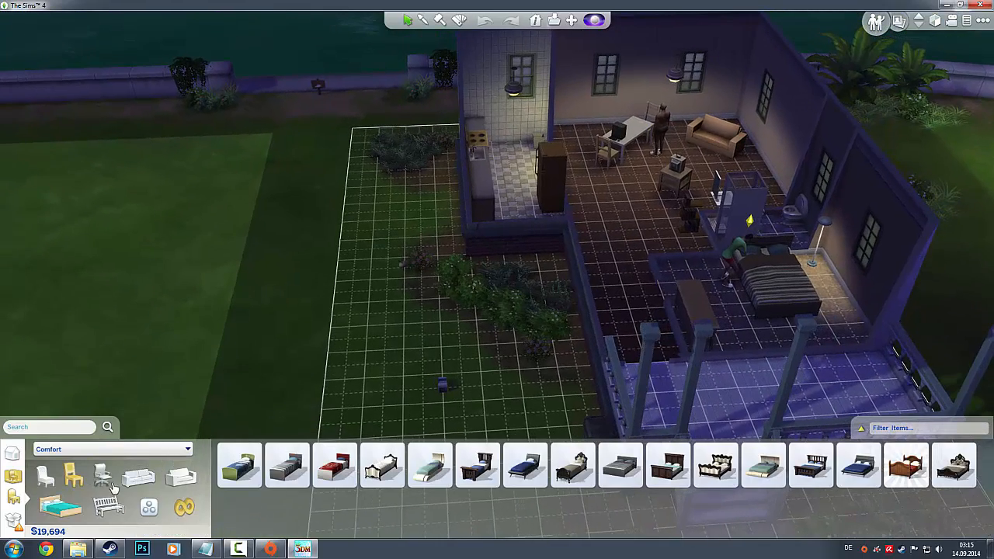
Show the Chairs subcategory in the build catalog, now fully unlocked
left_click(953, 465)
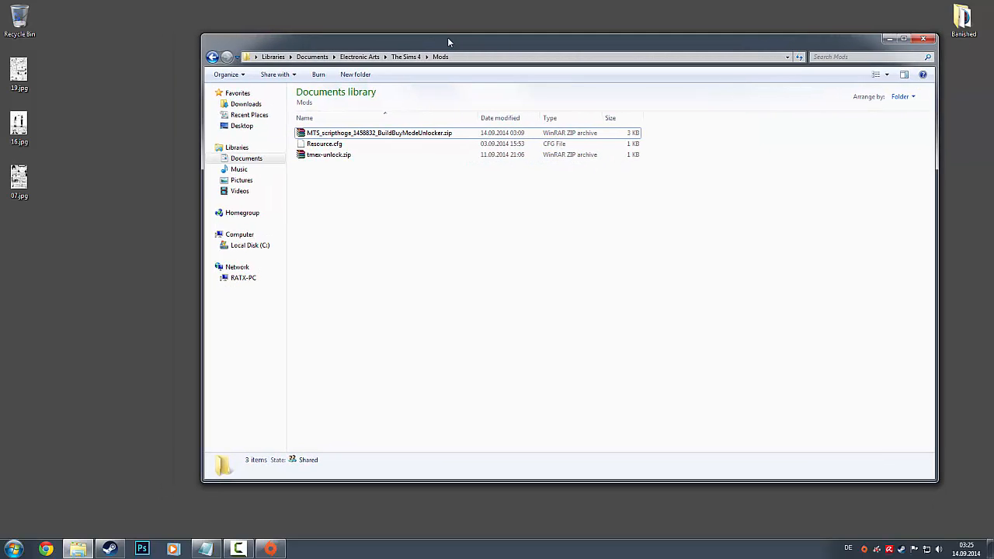
mouse_move(454, 278)
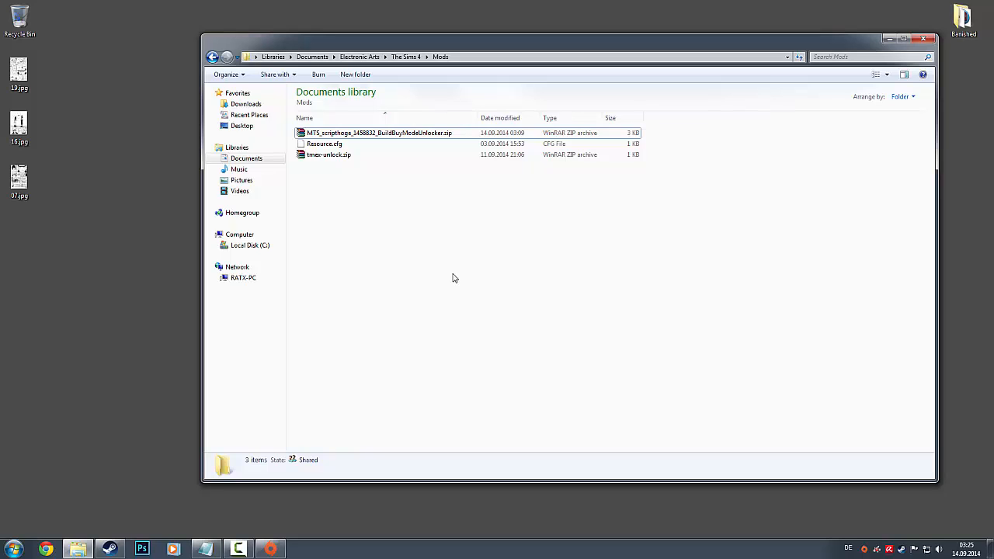
mouse_move(469, 294)
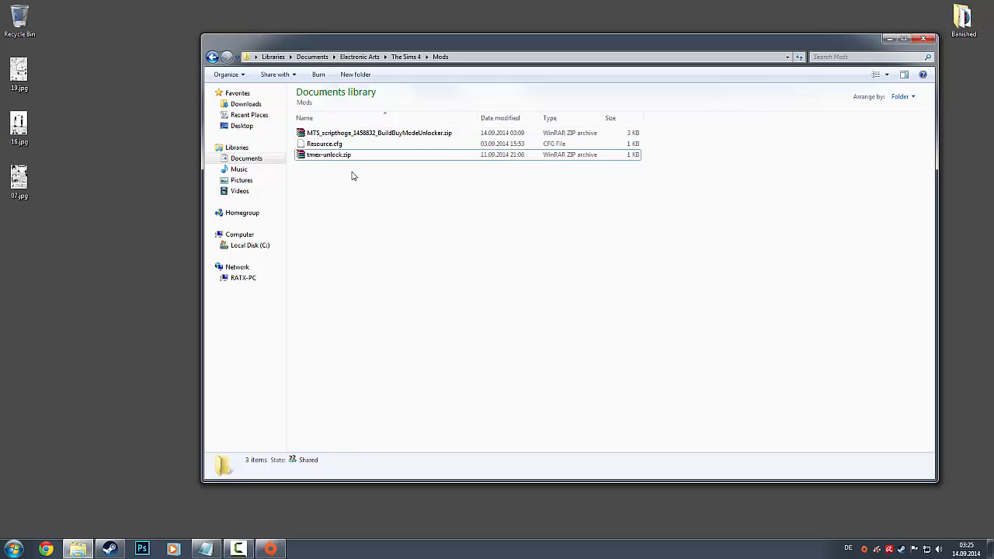
Select tmex-unlock.zip in the Mods folder beside the new BuildBuyModeUnlocker archive
left_click(379, 132)
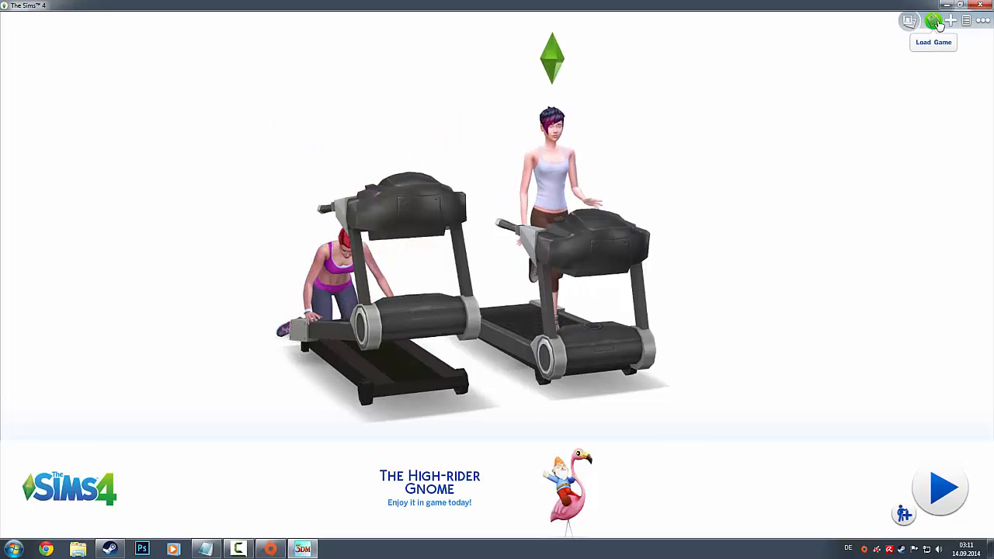
Load the saved game and enter the household's lot in Willow Creek
left_click(933, 21)
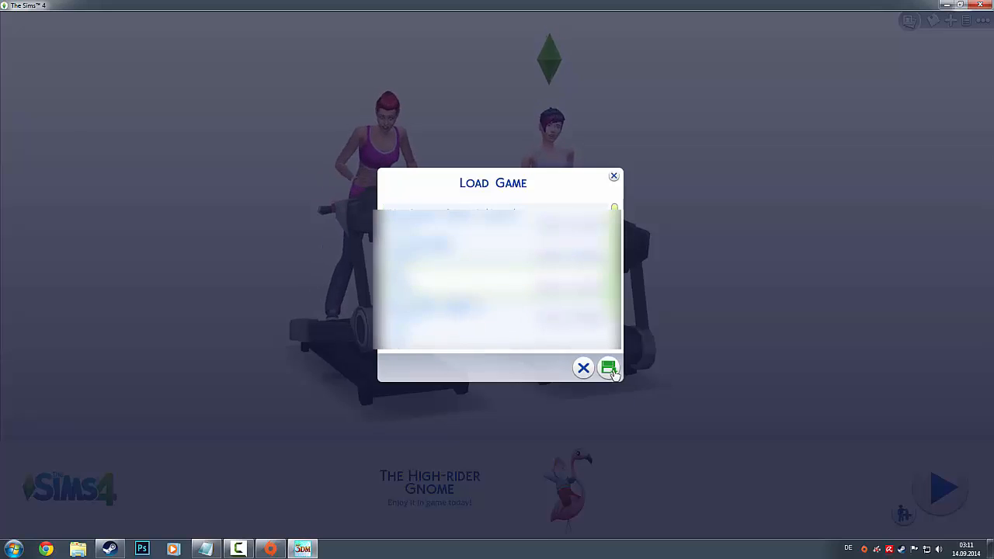
left_click(608, 366)
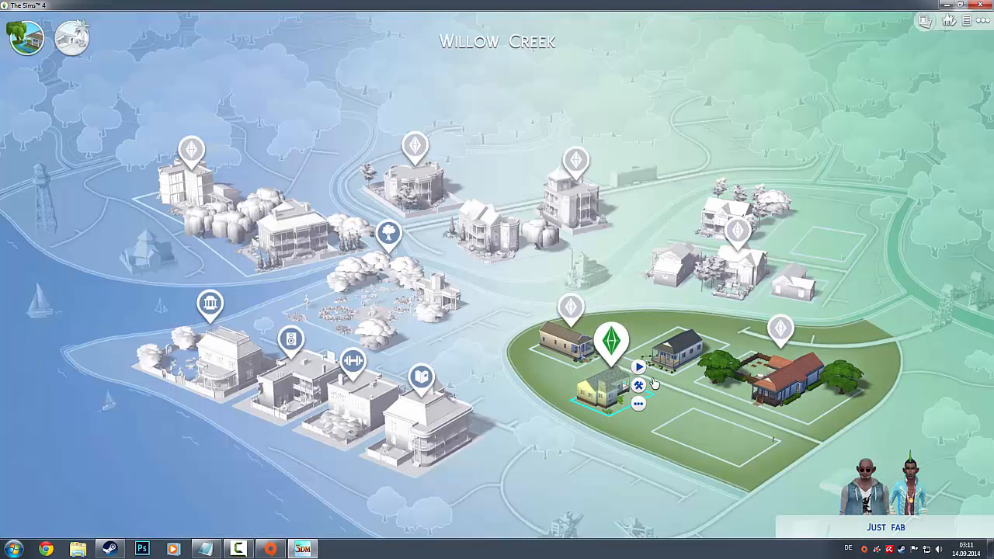
left_click(636, 367)
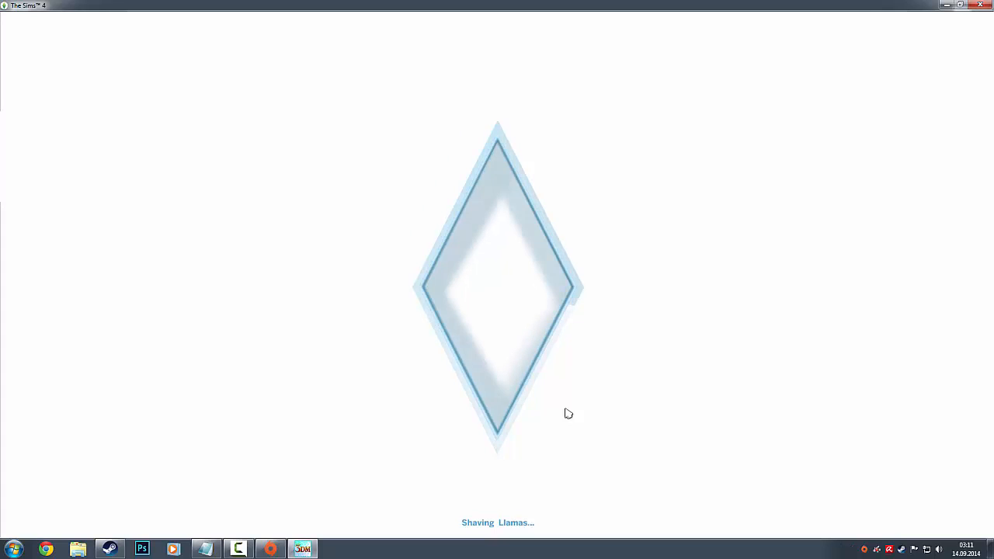